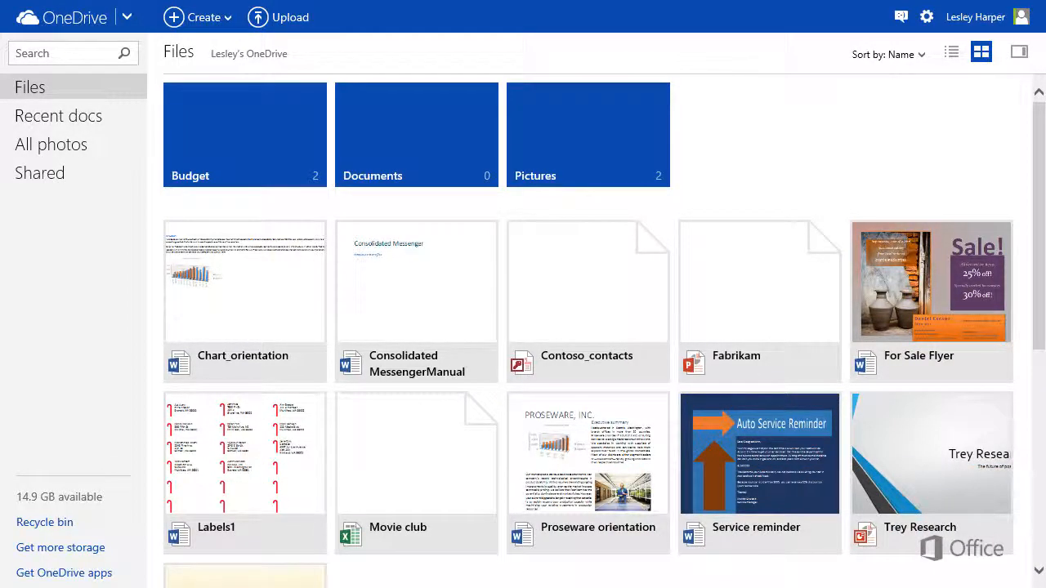
Open the Pictures folder and then the Family album.
click(588, 135)
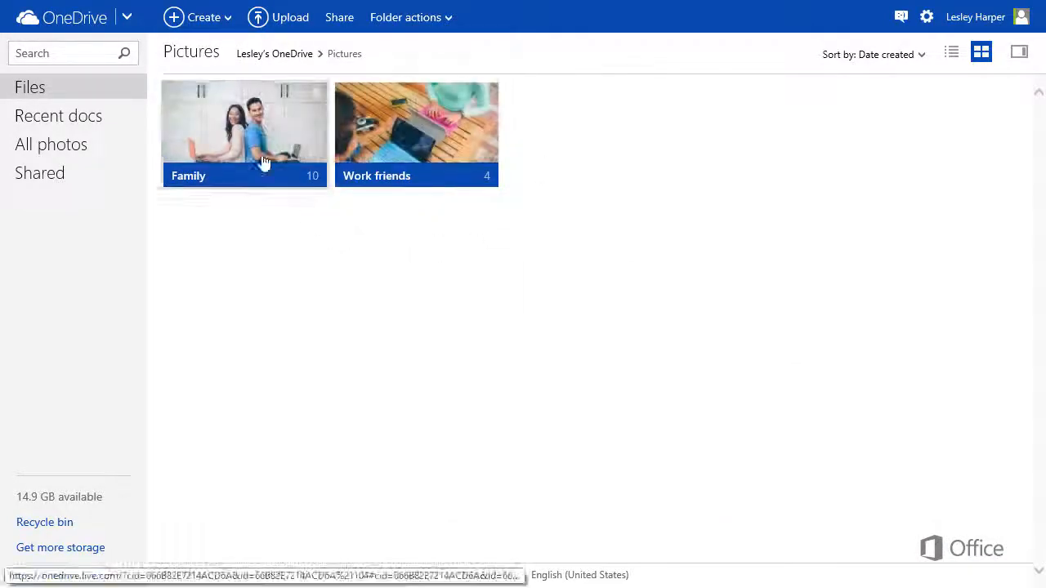
double_click(243, 123)
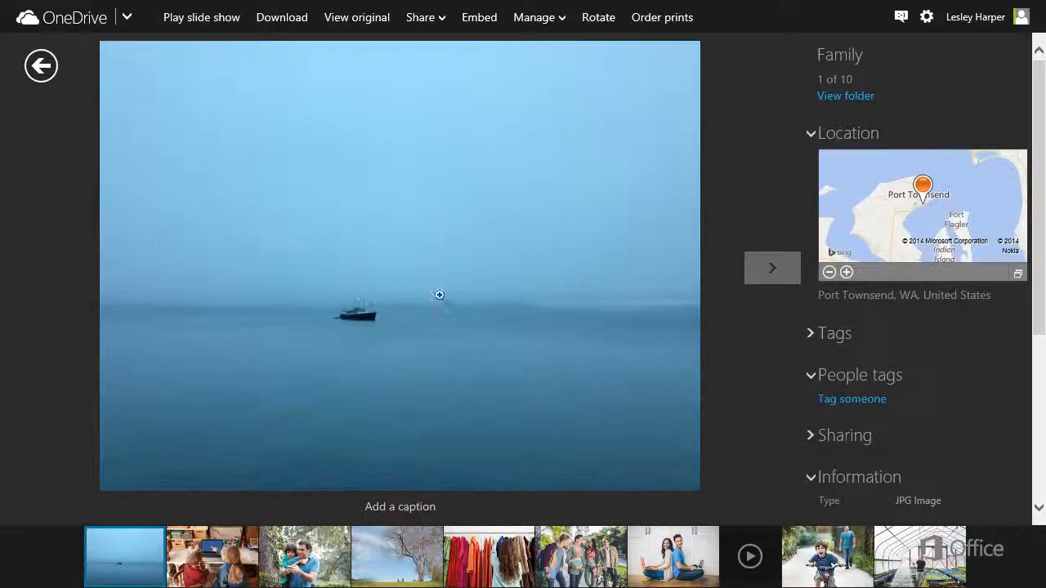
Browse the family photos, from the couple with laptops to the boy on the bicycle.
click(771, 267)
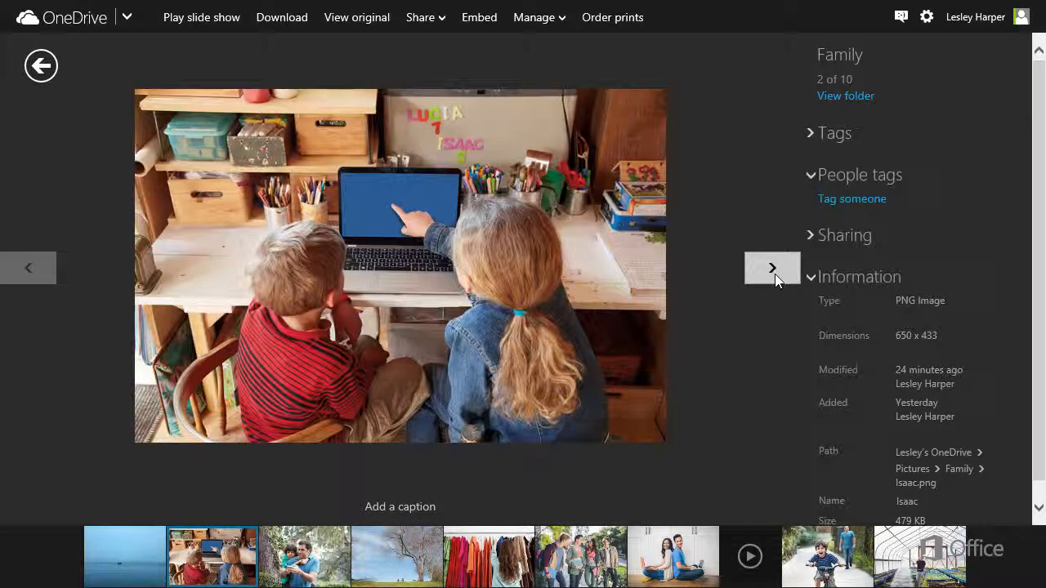
click(771, 267)
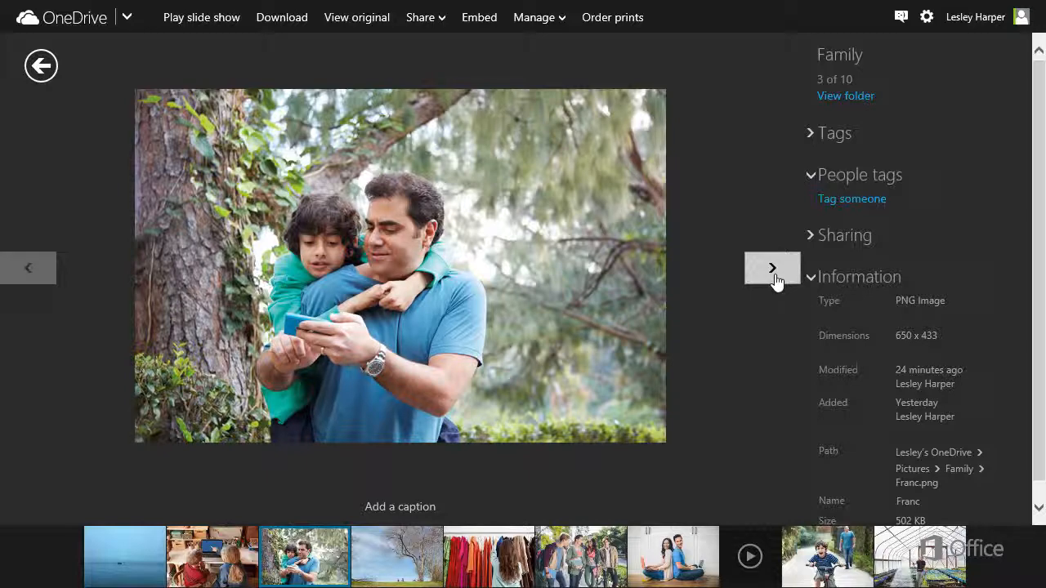
click(771, 267)
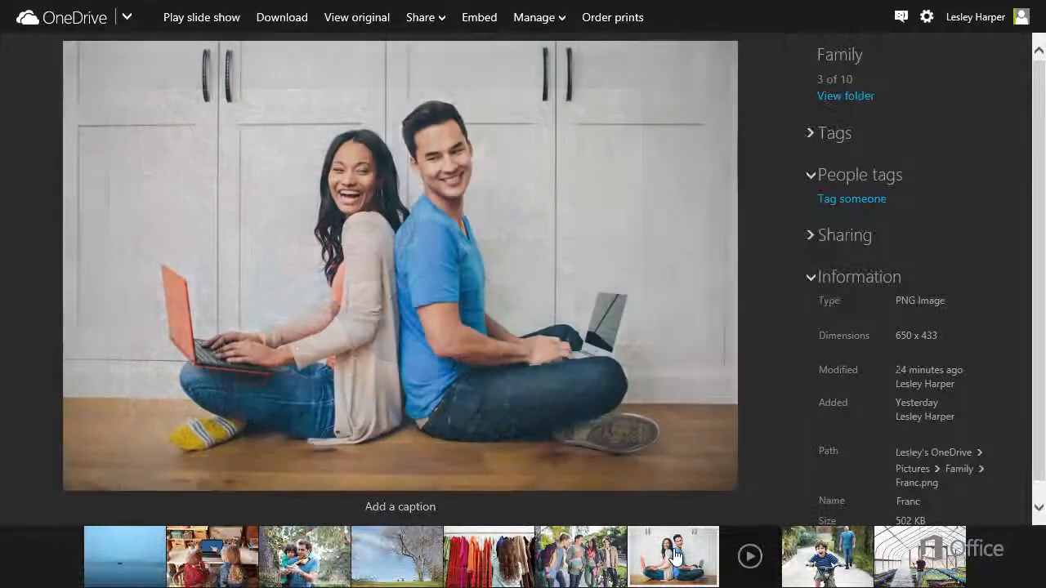
click(827, 557)
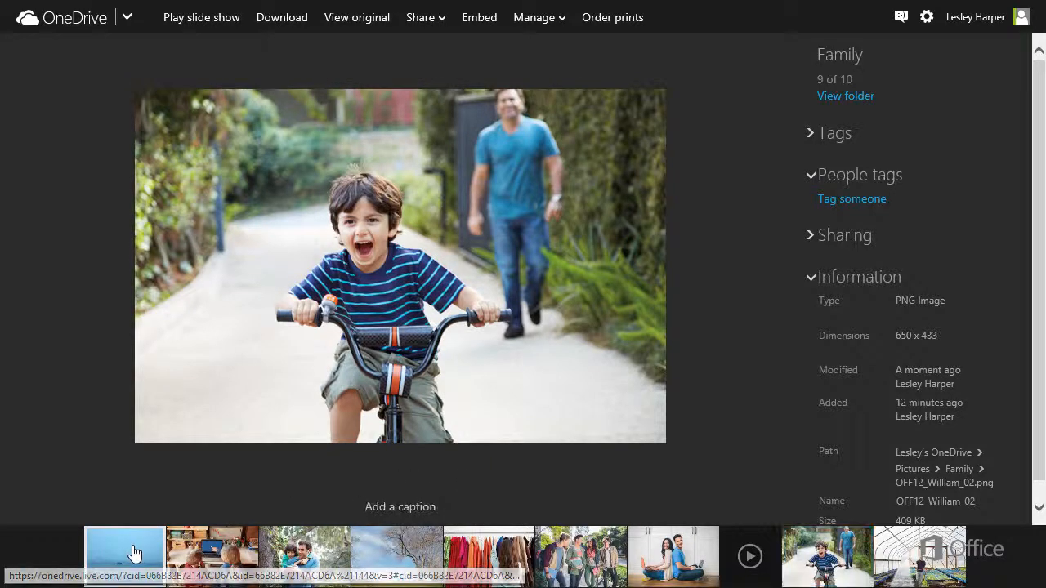
Return to the boat-in-fog photo and open its embed options.
click(124, 555)
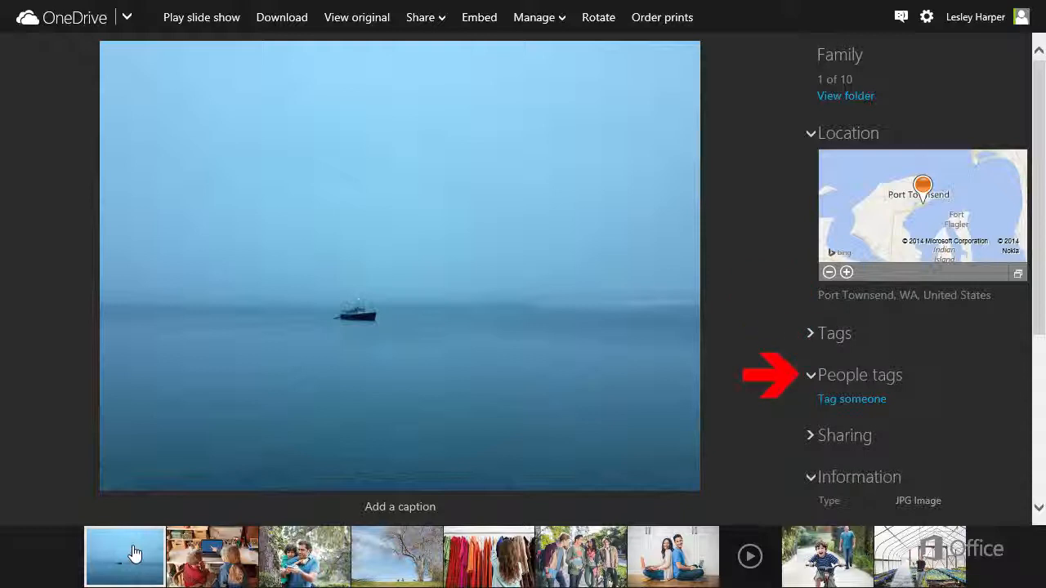
scroll(down, 3)
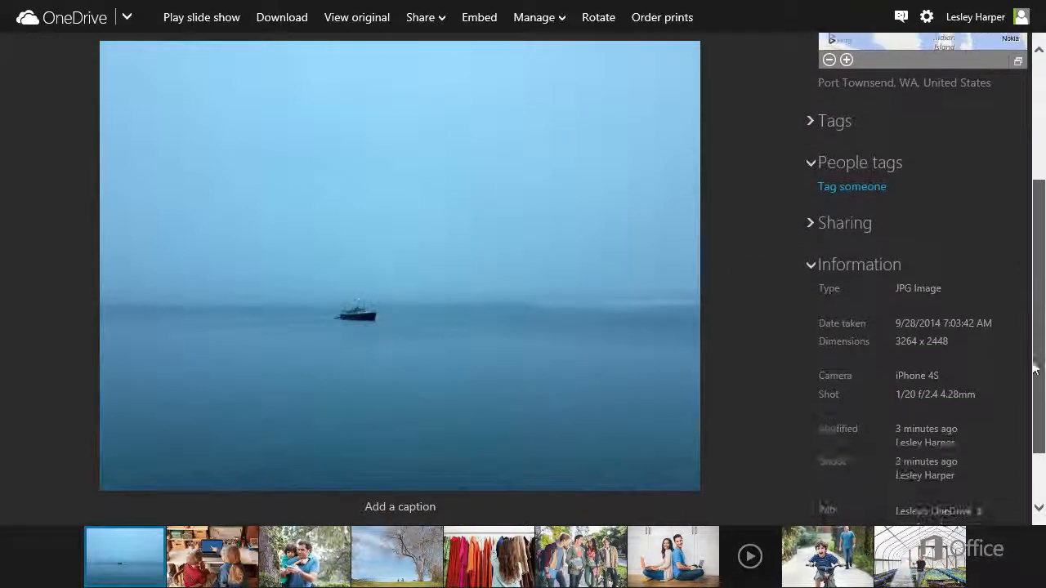
scroll(down, 3)
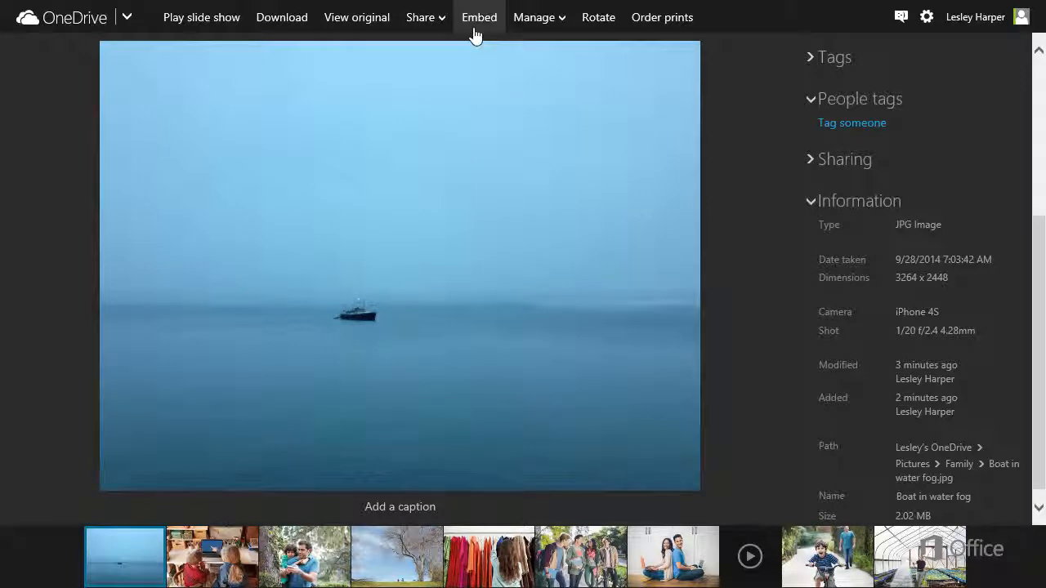
click(478, 17)
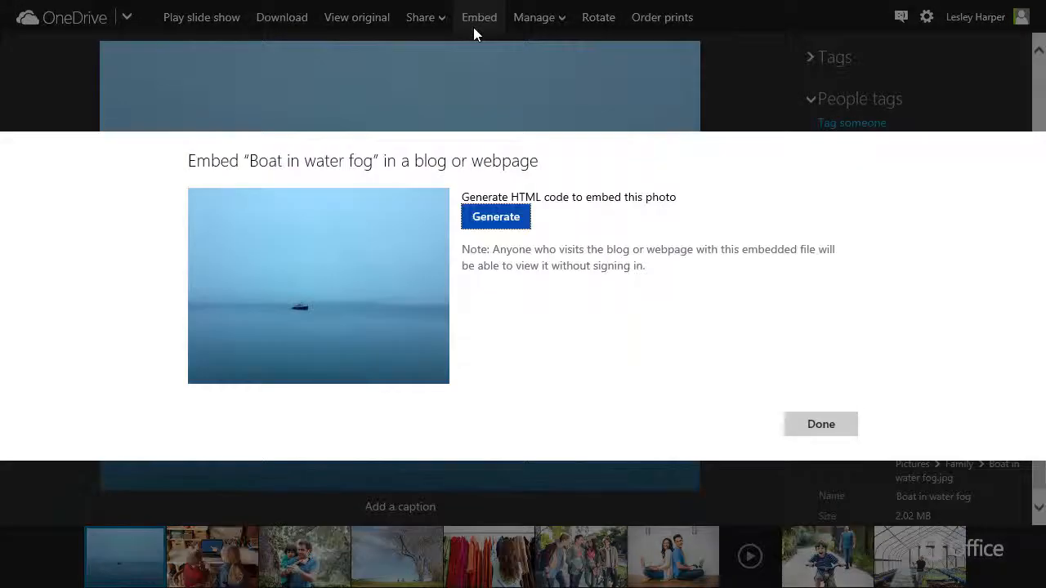
Generate and select the boat photo's HTML embed code, then return to the Family folder.
click(495, 217)
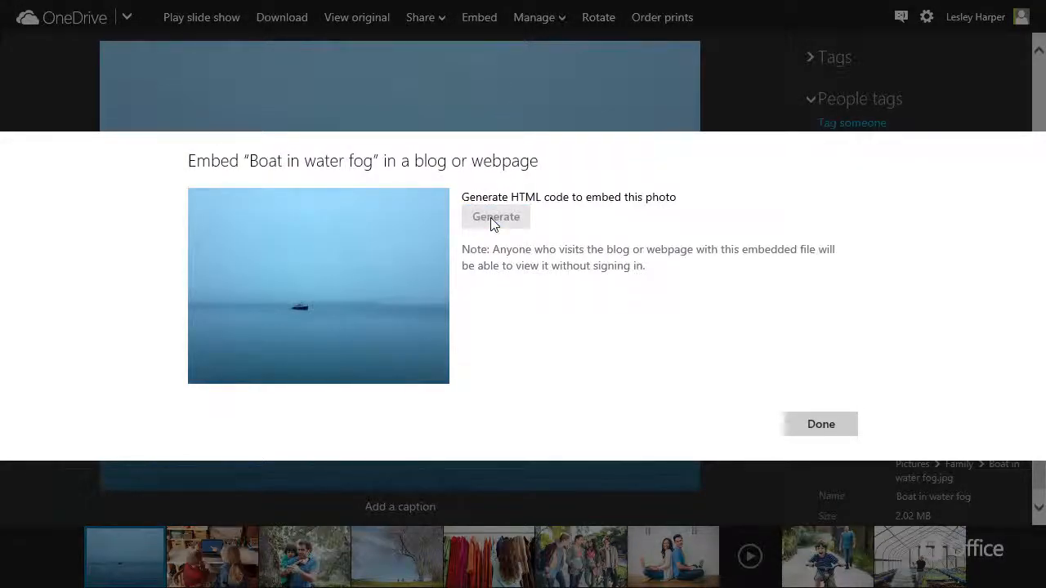
click(495, 217)
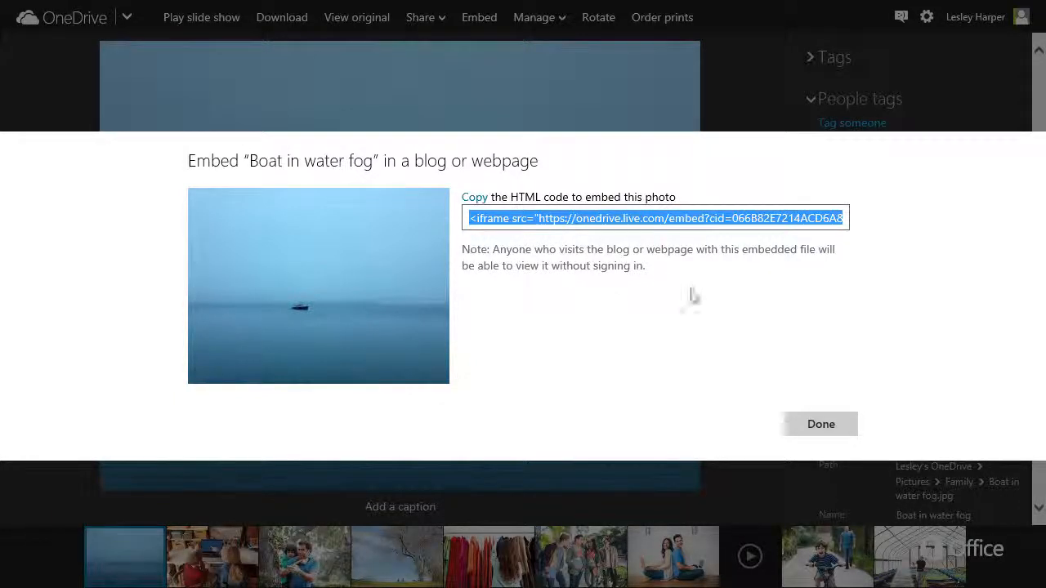
click(820, 424)
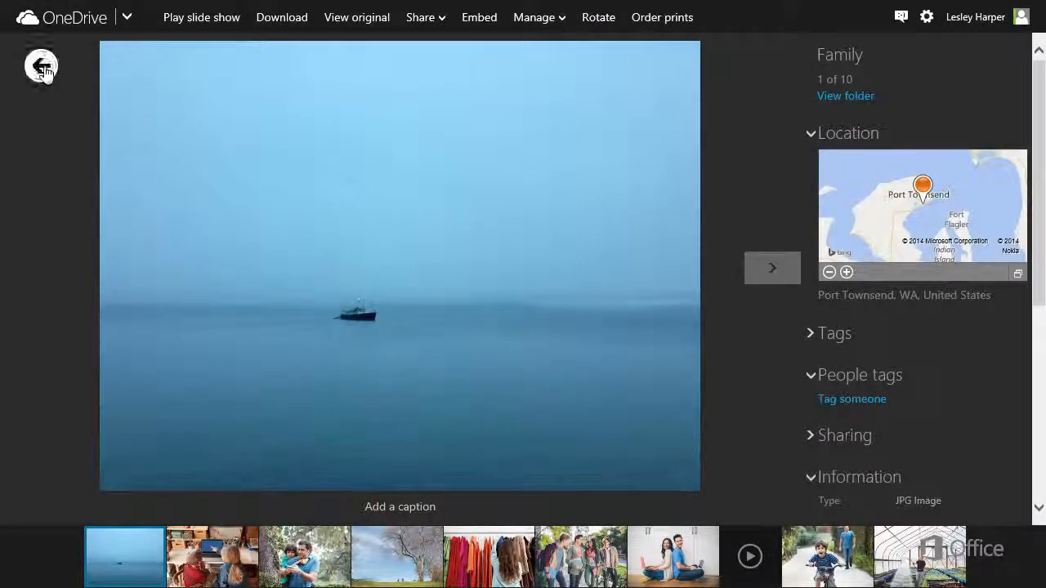
click(41, 65)
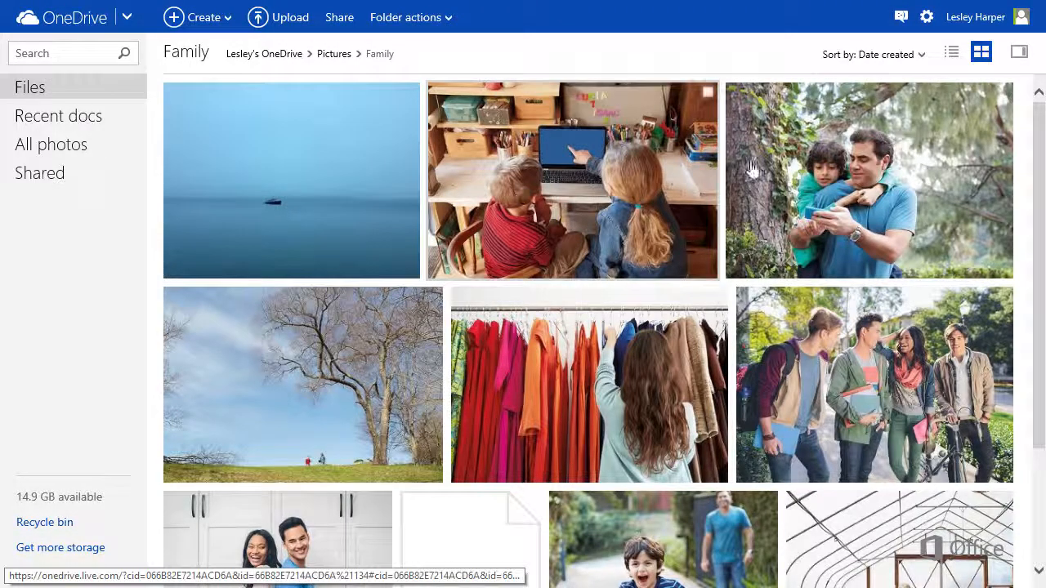
click(872, 54)
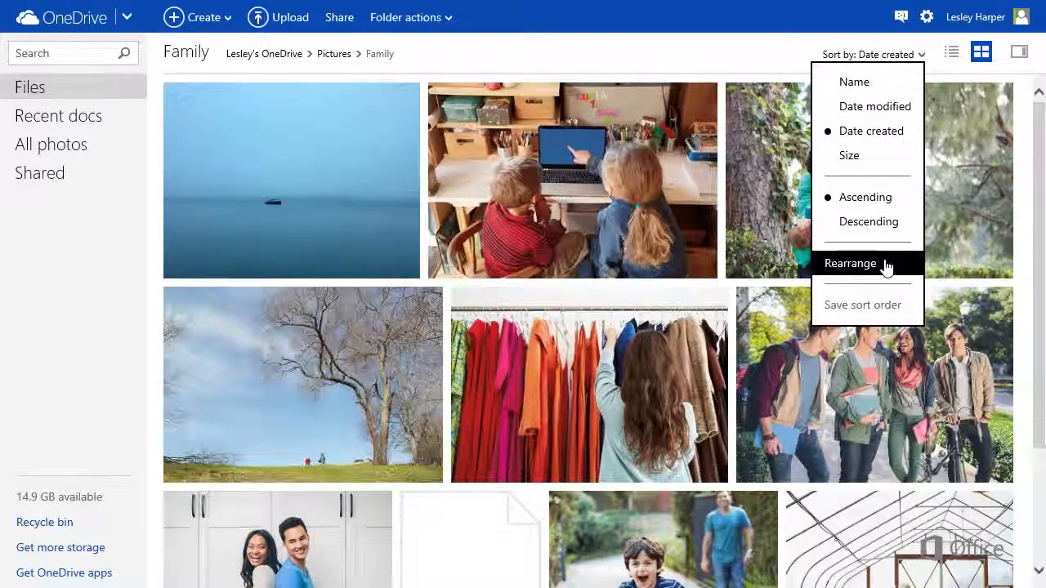
Rearrange the Family photos by hand and save the custom sort order.
click(850, 263)
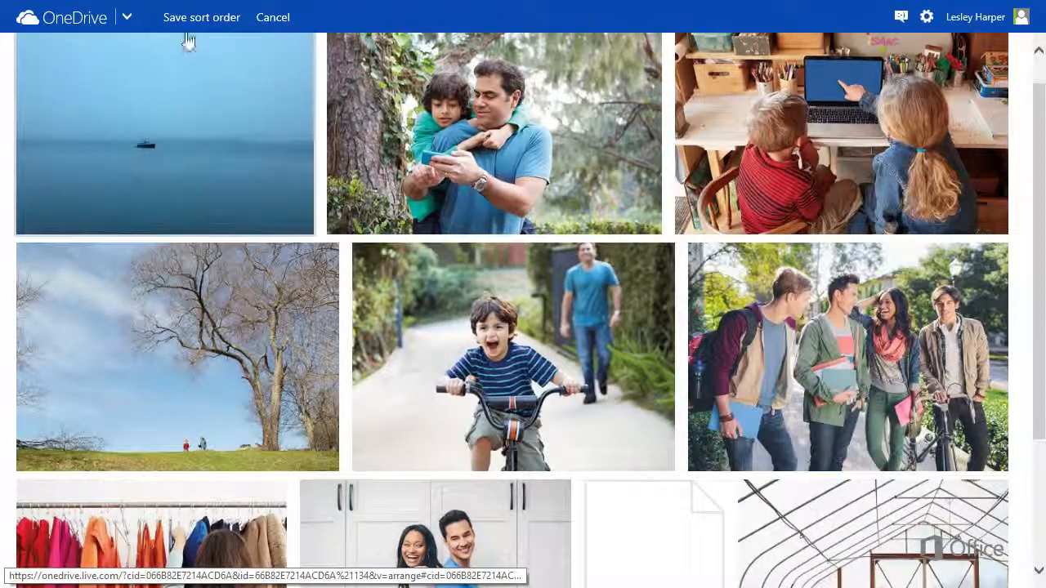
click(202, 17)
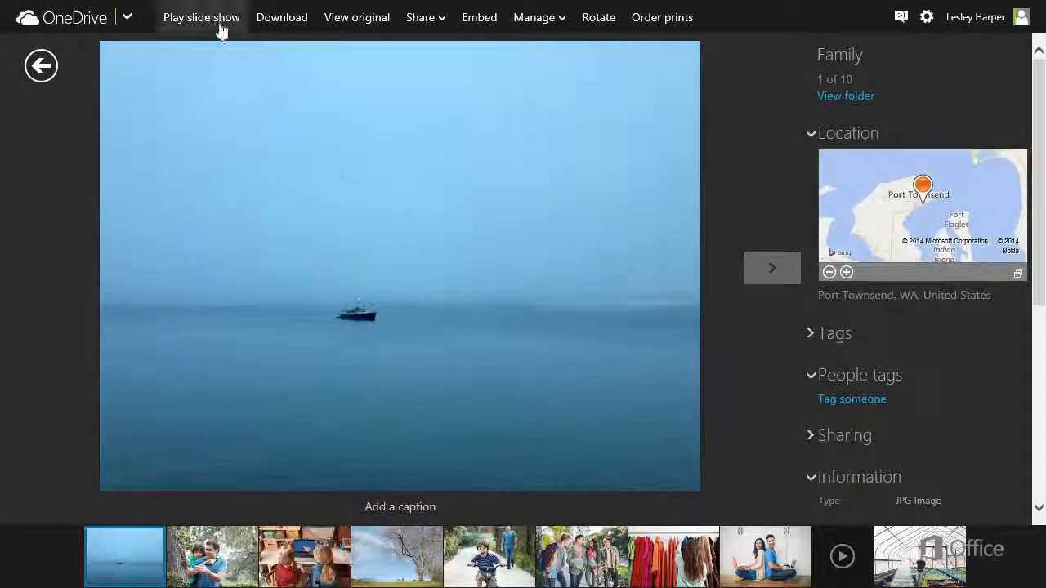
Start the full-screen slideshow of the Family photos.
click(201, 17)
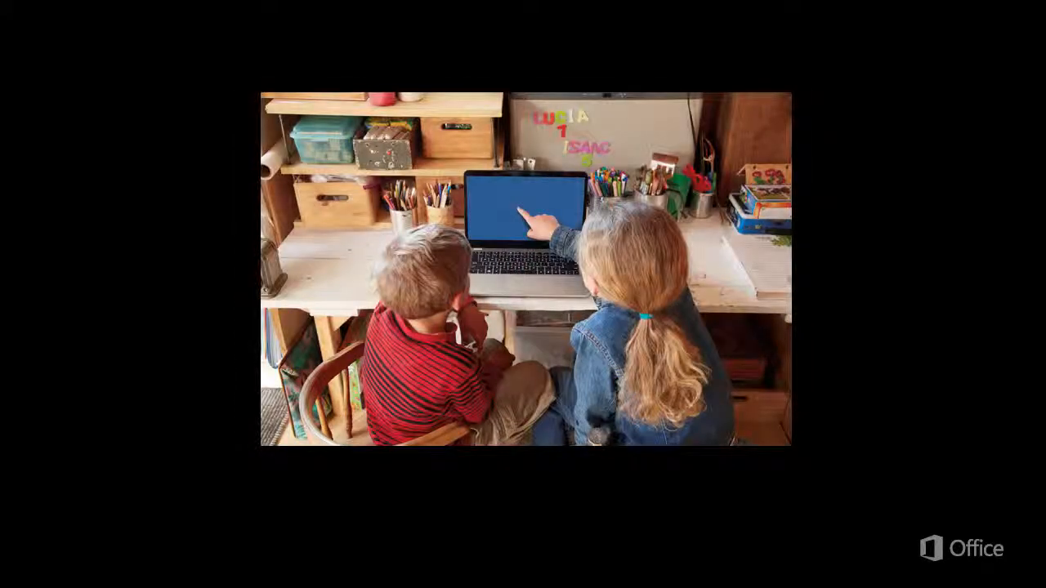